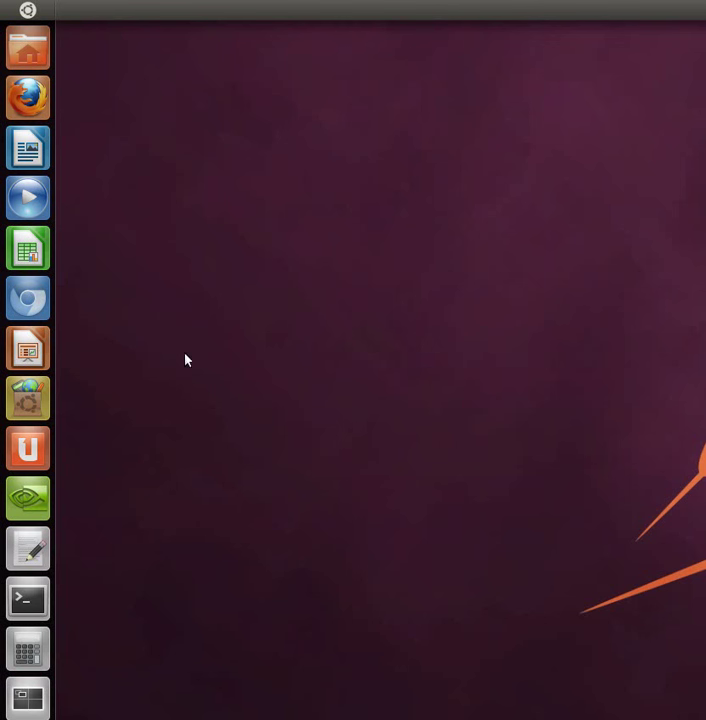
{"action": "mouse_move", "coordinate": [168, 432]}
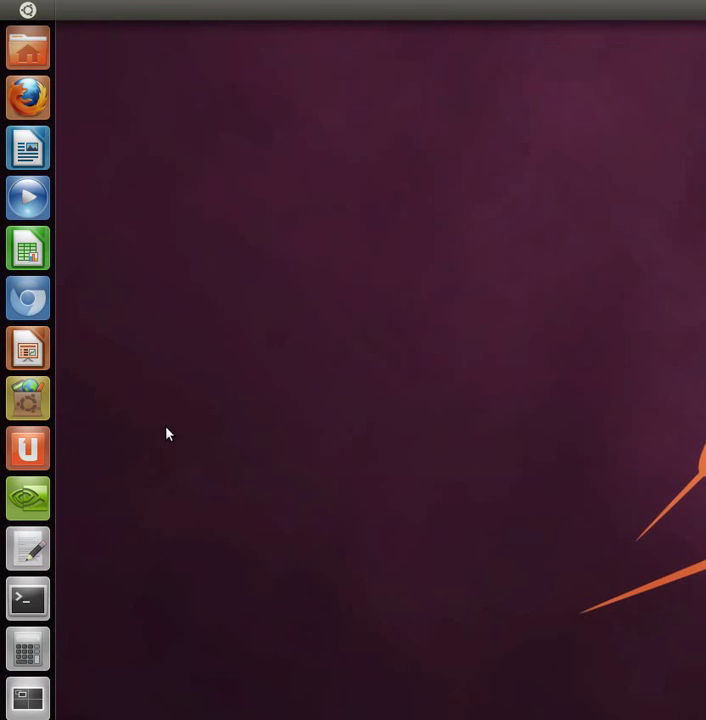
{"action": "mouse_move", "coordinate": [170, 438]}
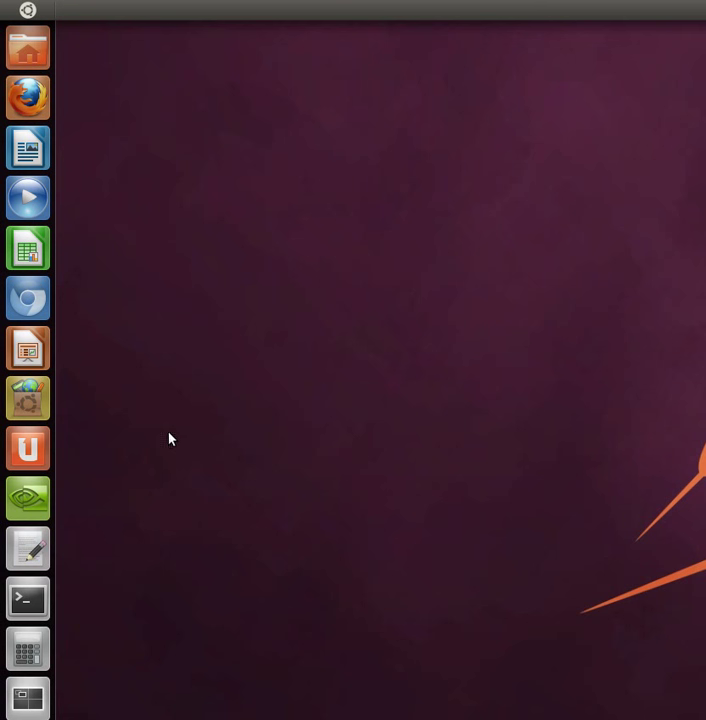
{"action": "mouse_move", "coordinate": [192, 508]}
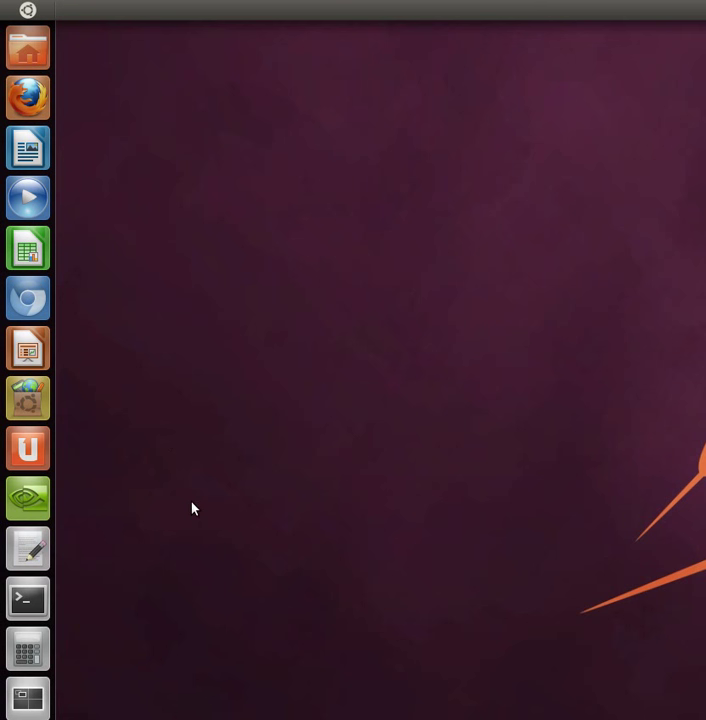
{"action": "mouse_move", "coordinate": [136, 444]}
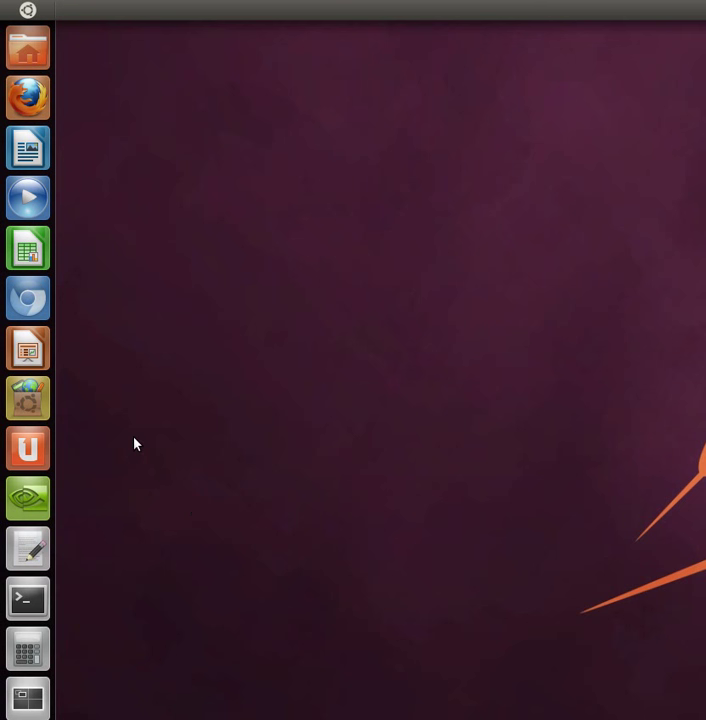
{"action": "mouse_move", "coordinate": [164, 432]}
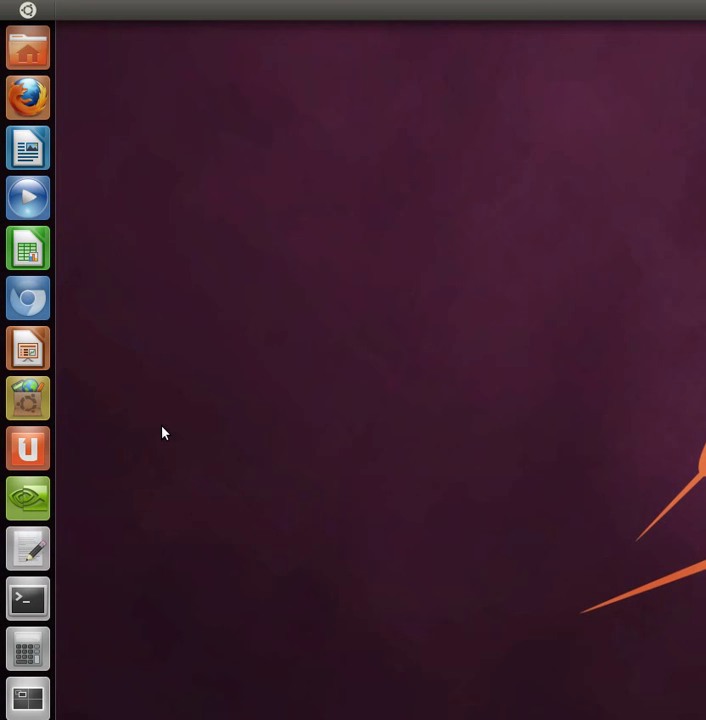
{"action": "mouse_move", "coordinate": [152, 428]}
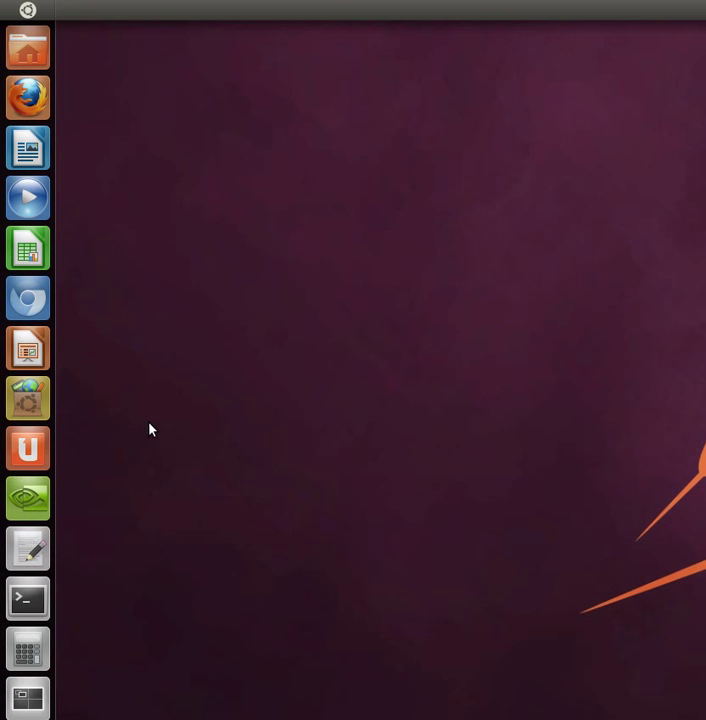
{"action": "mouse_move", "coordinate": [110, 424]}
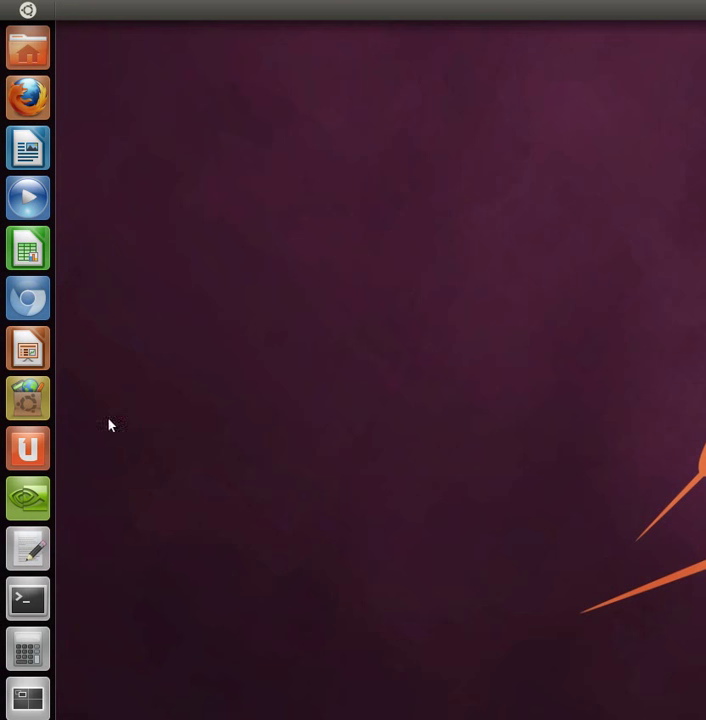
{"action": "mouse_move", "coordinate": [28, 398]}
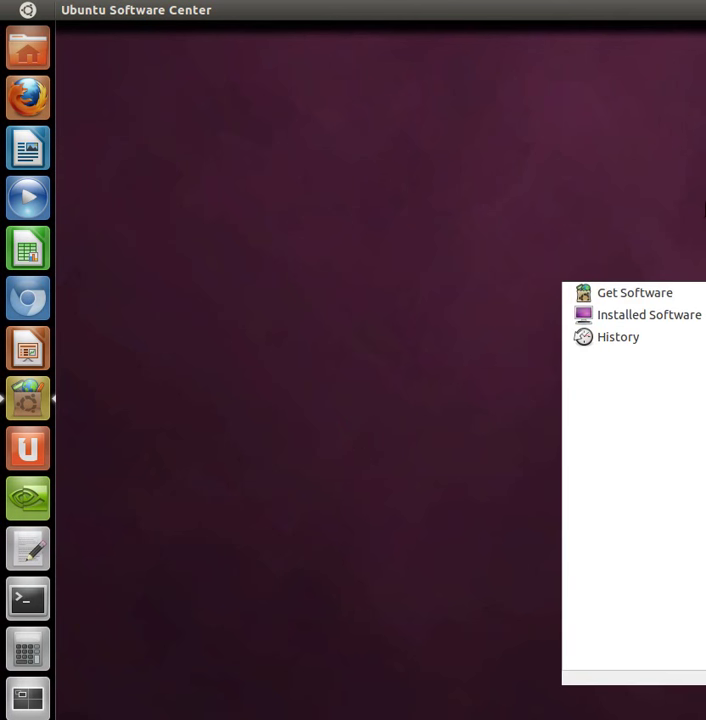
Focus the Software Center window and show its Edit commands, including Software Sources.
{"action": "left_click", "coordinate": [28, 398]}
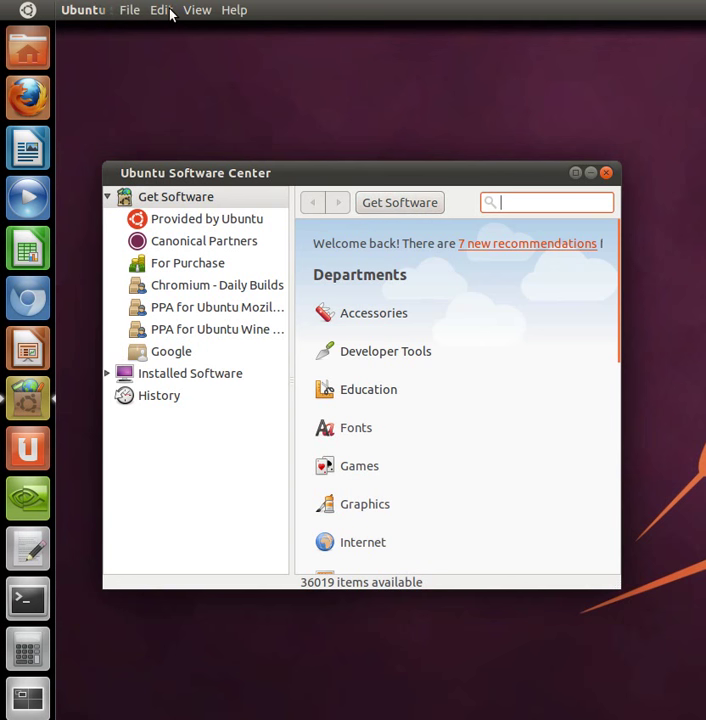
{"action": "left_click", "coordinate": [160, 10]}
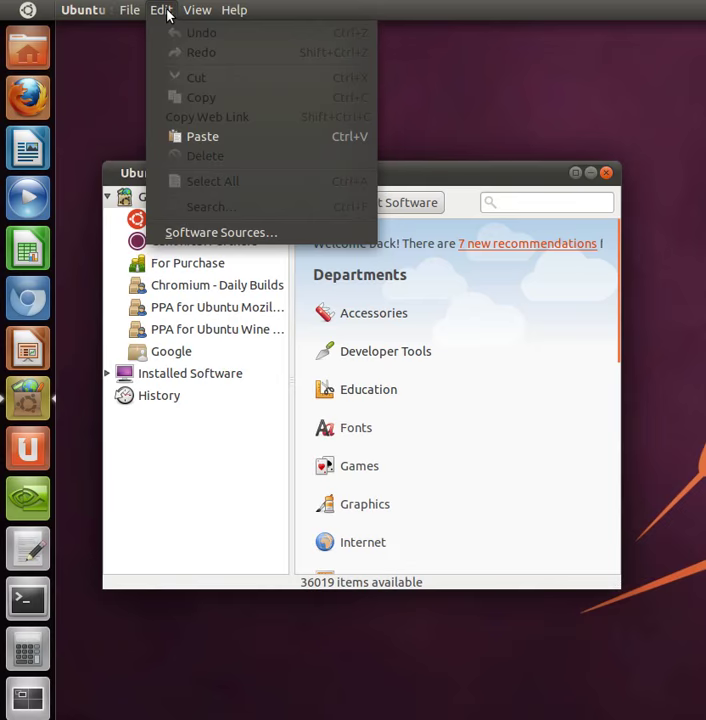
Review the Software Sources settings with all main repositories enabled and close them.
{"action": "left_click", "coordinate": [220, 232]}
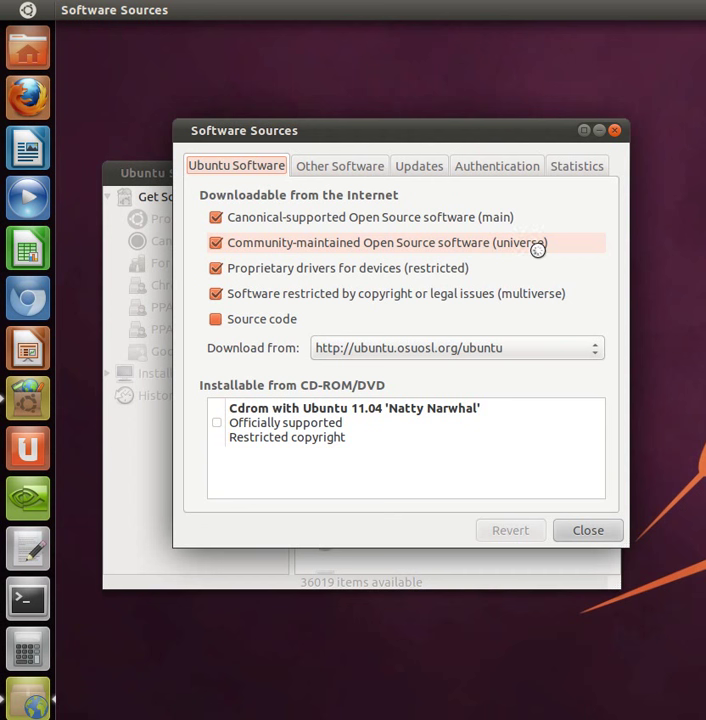
{"action": "mouse_move", "coordinate": [280, 284]}
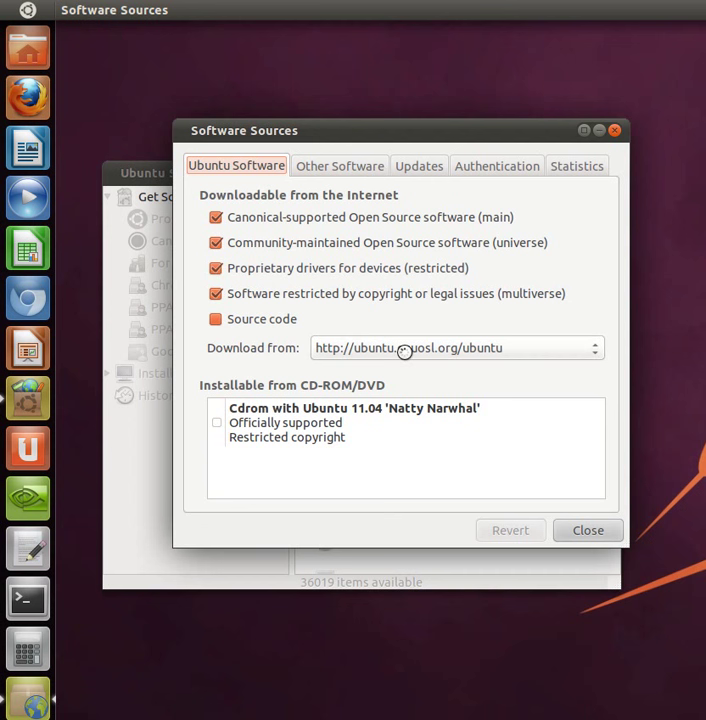
{"action": "mouse_move", "coordinate": [350, 370]}
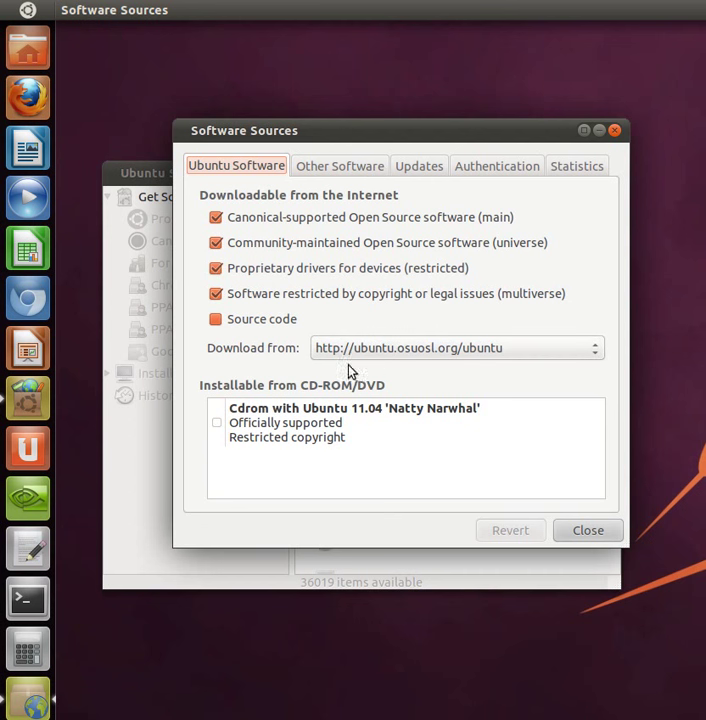
{"action": "mouse_move", "coordinate": [428, 352]}
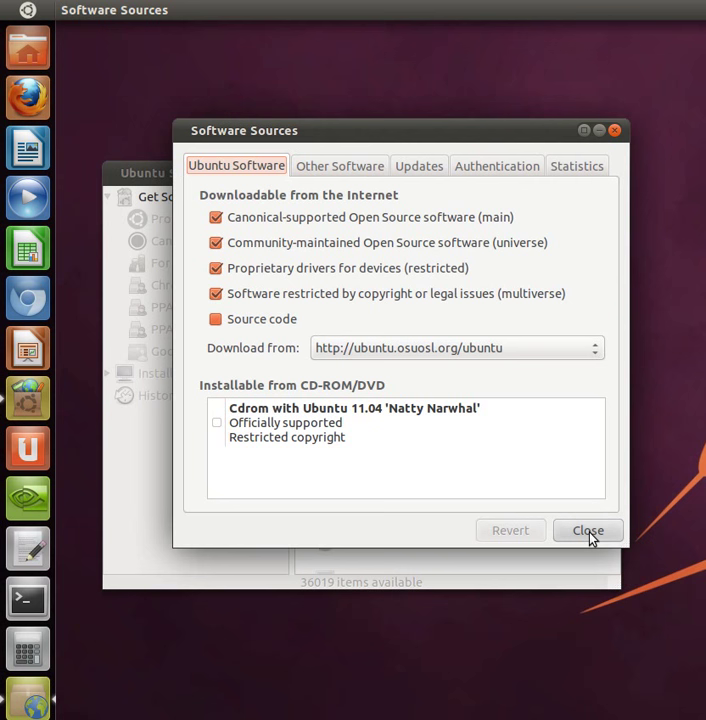
{"action": "left_click", "coordinate": [588, 530]}
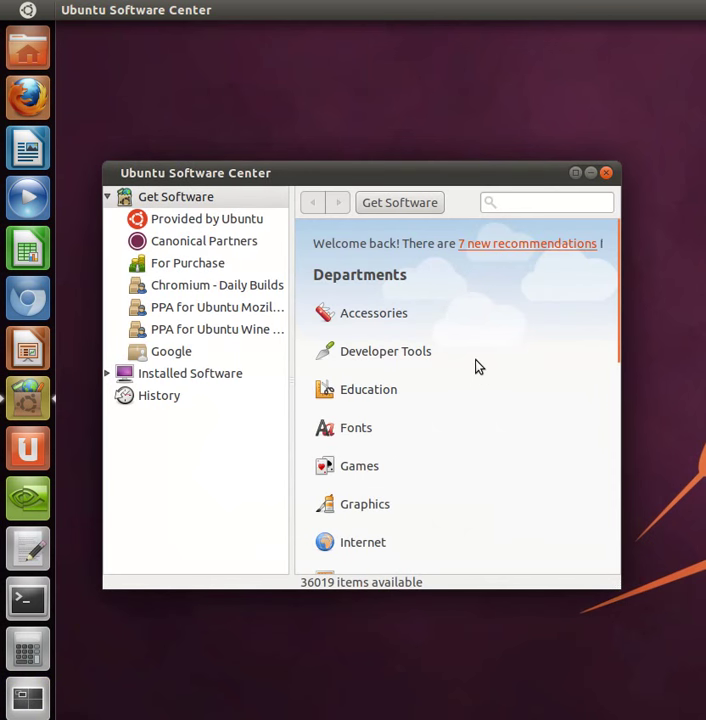
{"action": "mouse_move", "coordinate": [232, 298]}
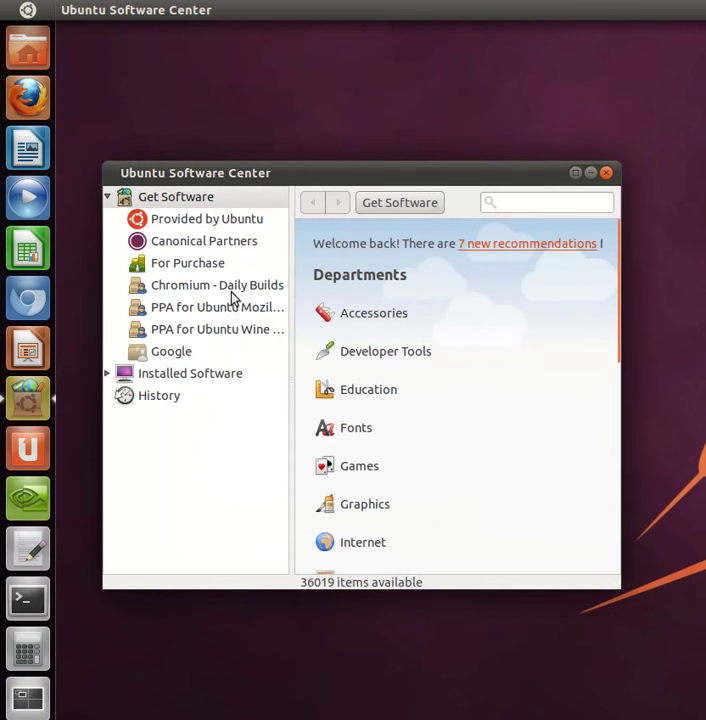
Search the Software Center for 'open' to find the installed OpenShot Video Editor.
{"action": "left_click", "coordinate": [544, 202]}
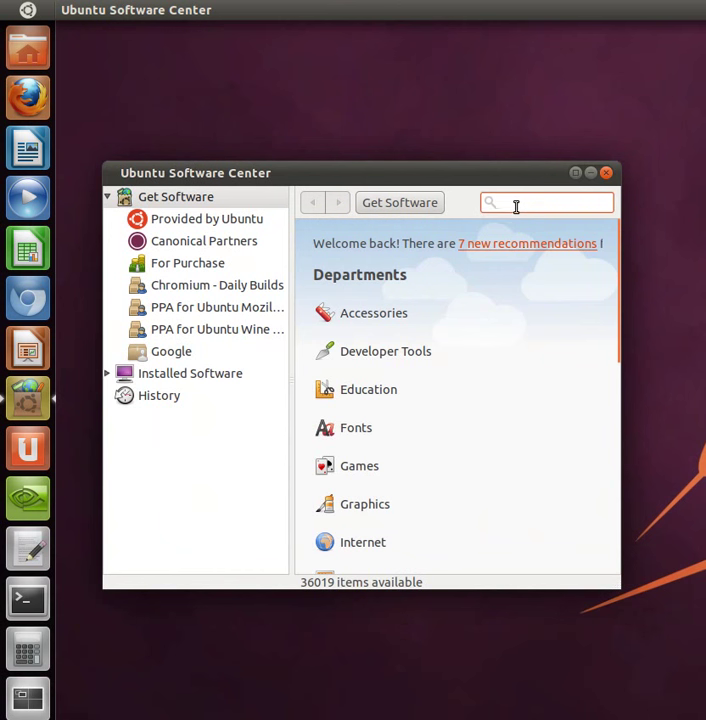
{"action": "type", "text": "openshot"}
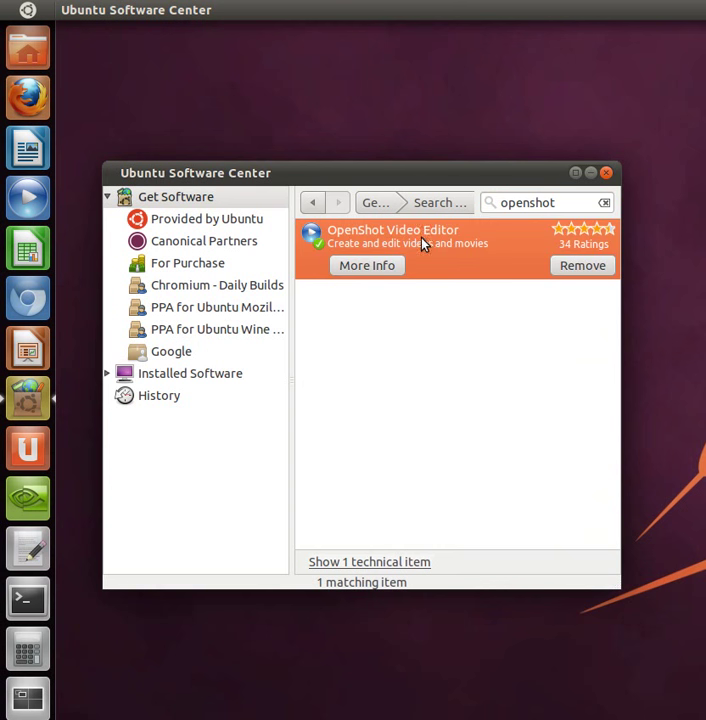
{"action": "mouse_move", "coordinate": [464, 256]}
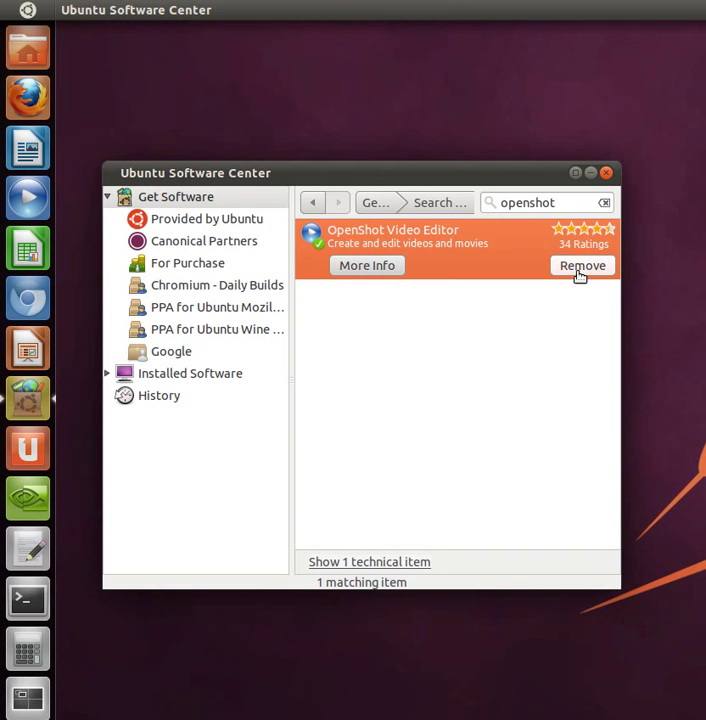
{"action": "mouse_move", "coordinate": [444, 244]}
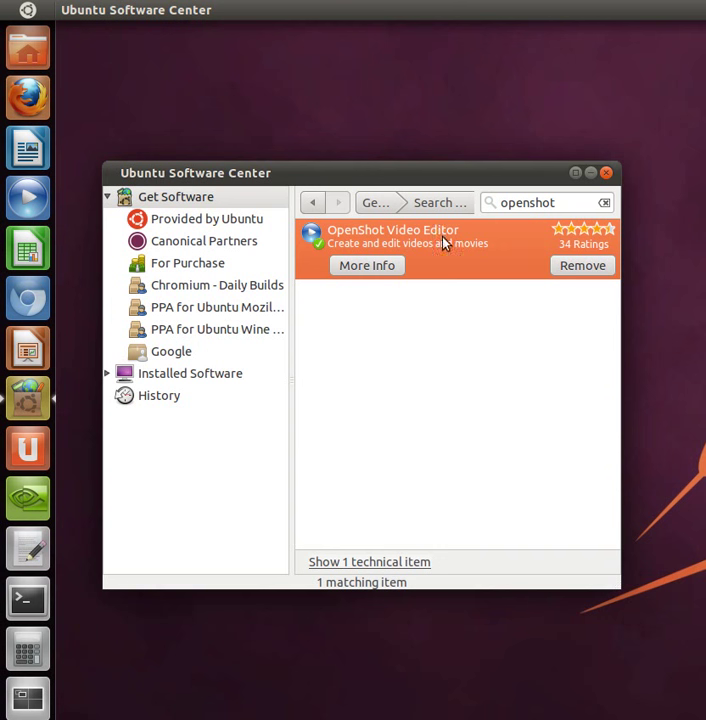
{"action": "mouse_move", "coordinate": [436, 344]}
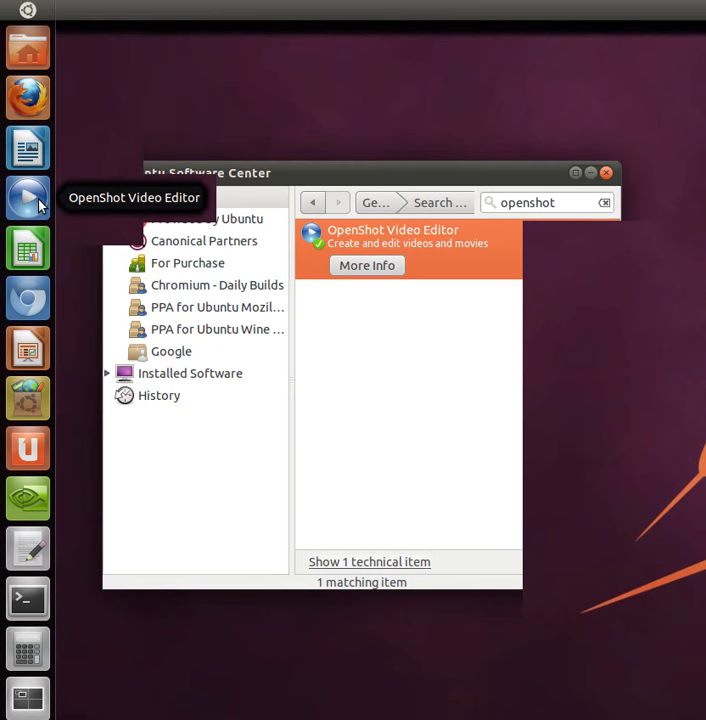
Launch OpenShot and import backhoe_loading.wmv from Videos into the project files.
{"action": "left_click", "coordinate": [28, 198]}
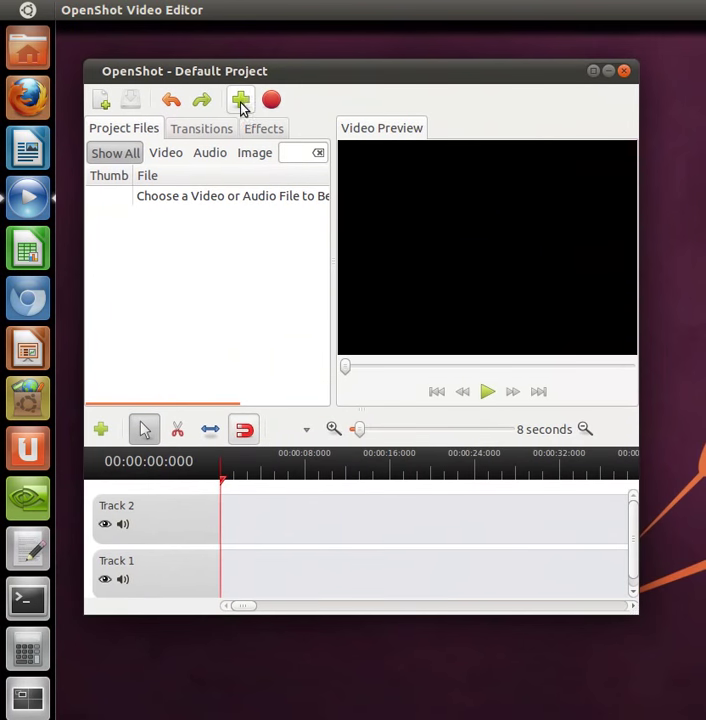
{"action": "left_click", "coordinate": [240, 100]}
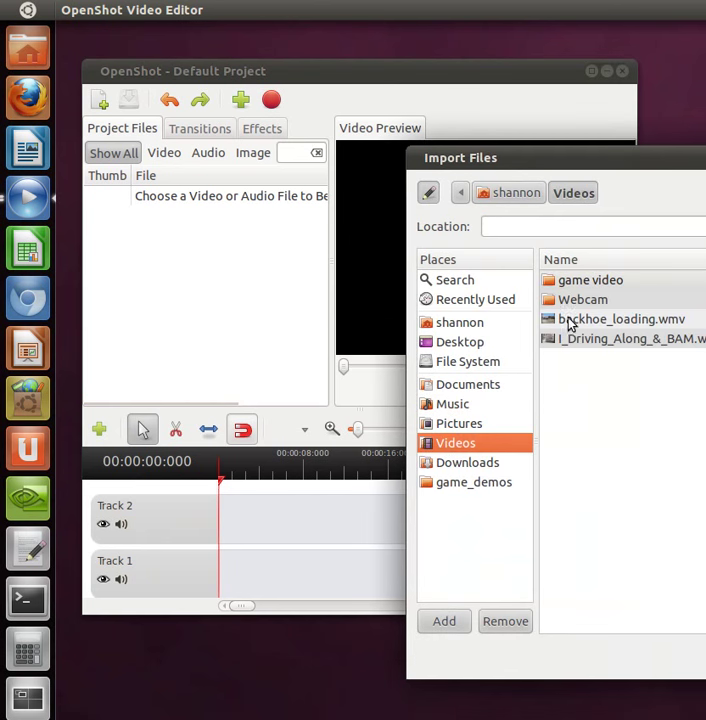
{"action": "left_click", "coordinate": [444, 620]}
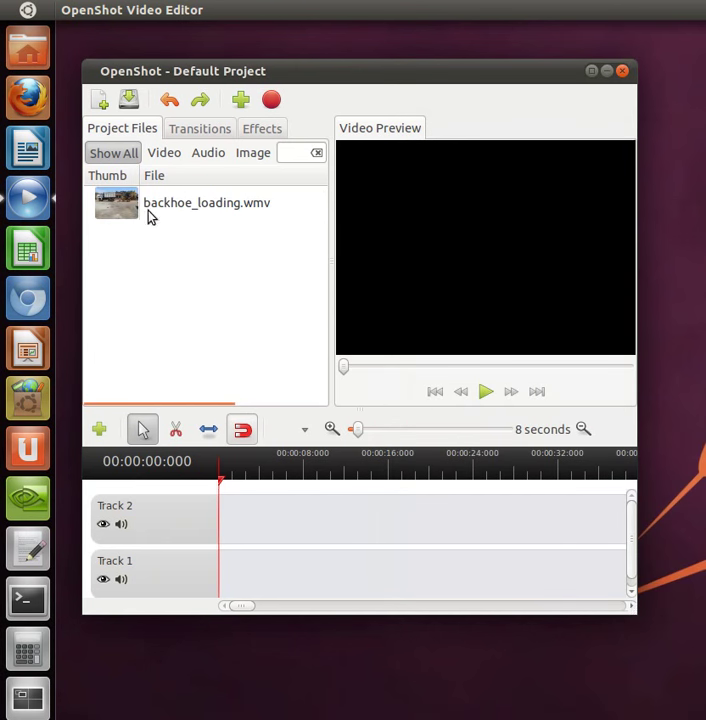
{"action": "left_click", "coordinate": [208, 204]}
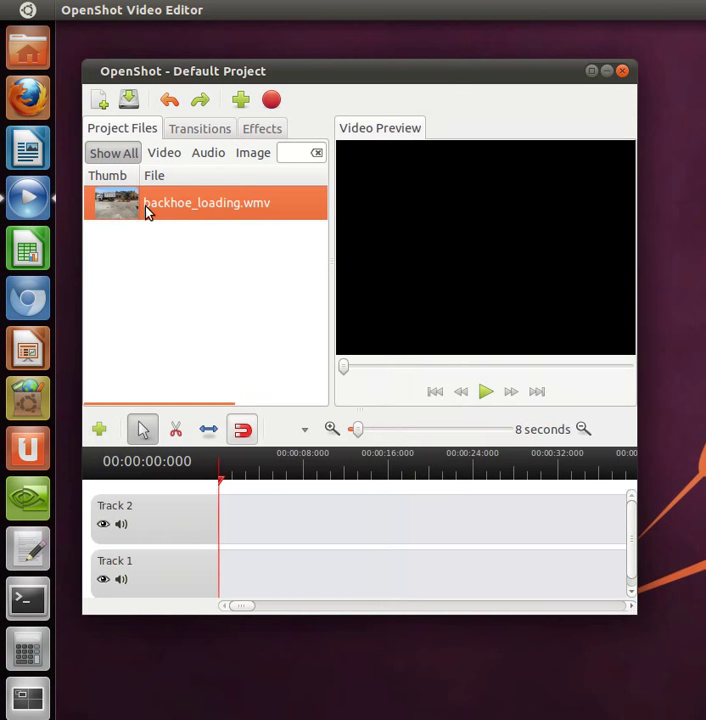
Play backhoe_loading.wmv in the Video Preview and pause it on the loader footage.
{"action": "double_click", "coordinate": [208, 202]}
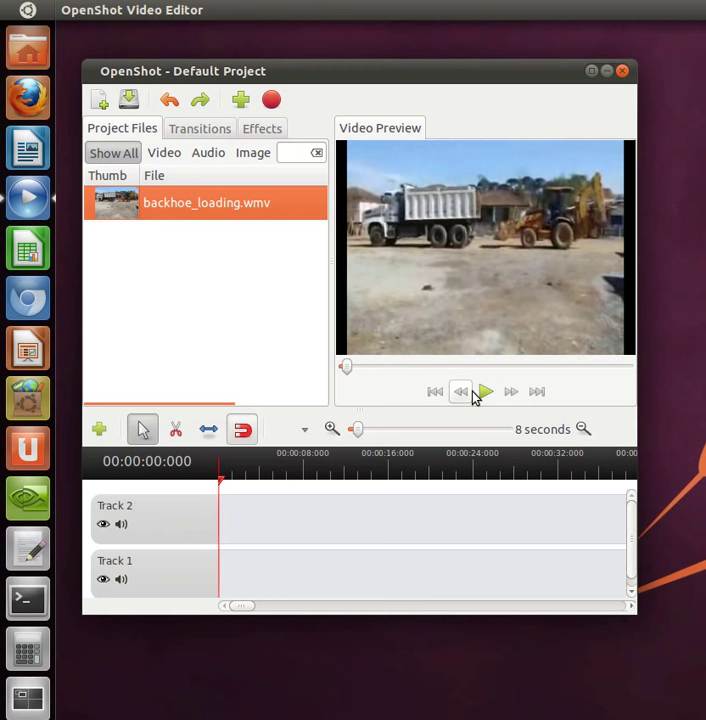
{"action": "left_click", "coordinate": [486, 390]}
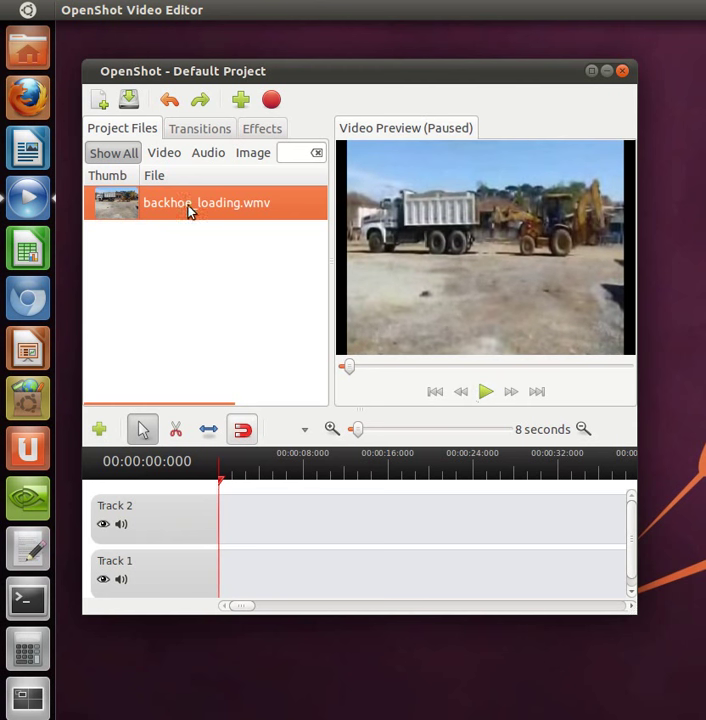
{"action": "mouse_move", "coordinate": [188, 212]}
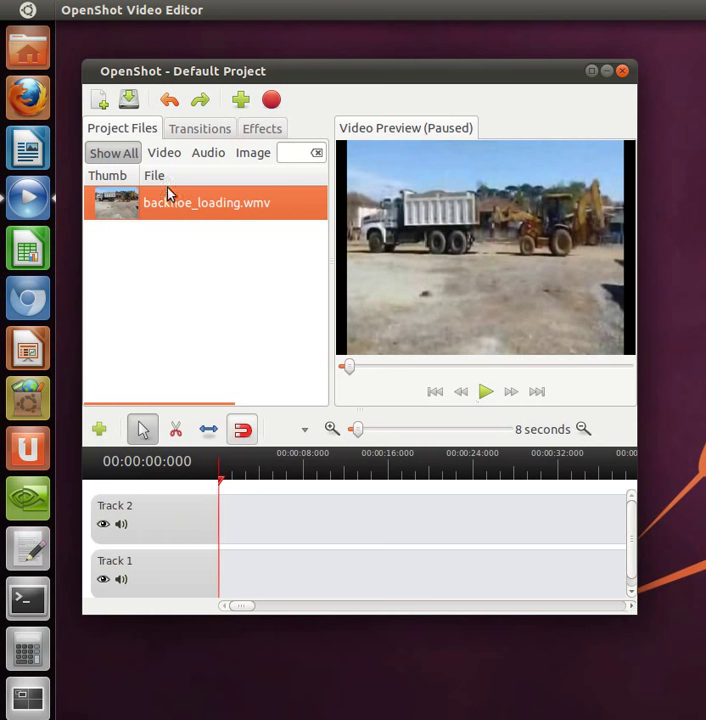
{"action": "mouse_move", "coordinate": [164, 244]}
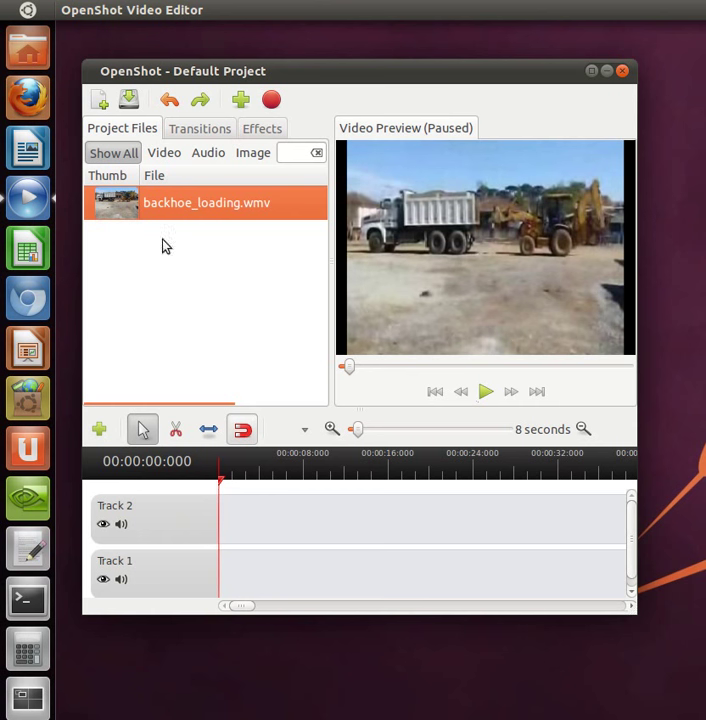
{"action": "mouse_move", "coordinate": [292, 550]}
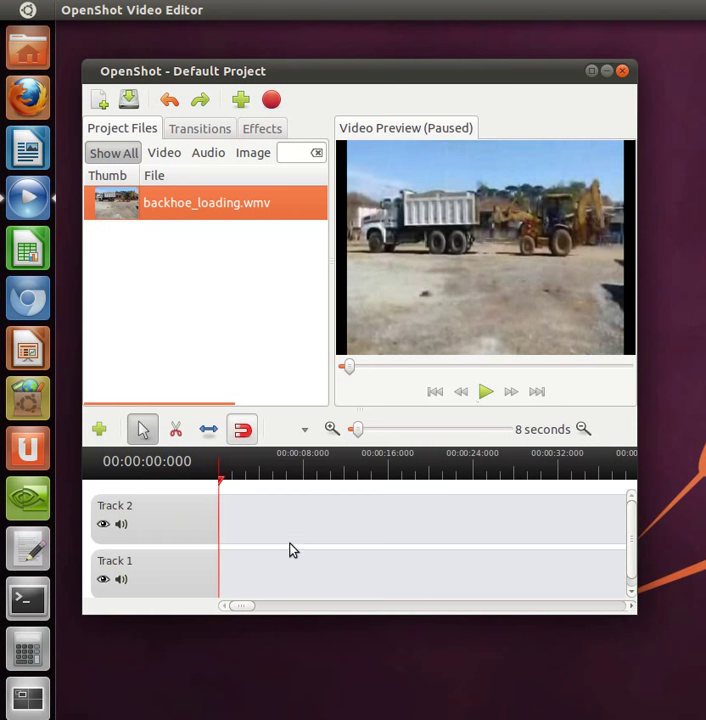
{"action": "mouse_move", "coordinate": [184, 264]}
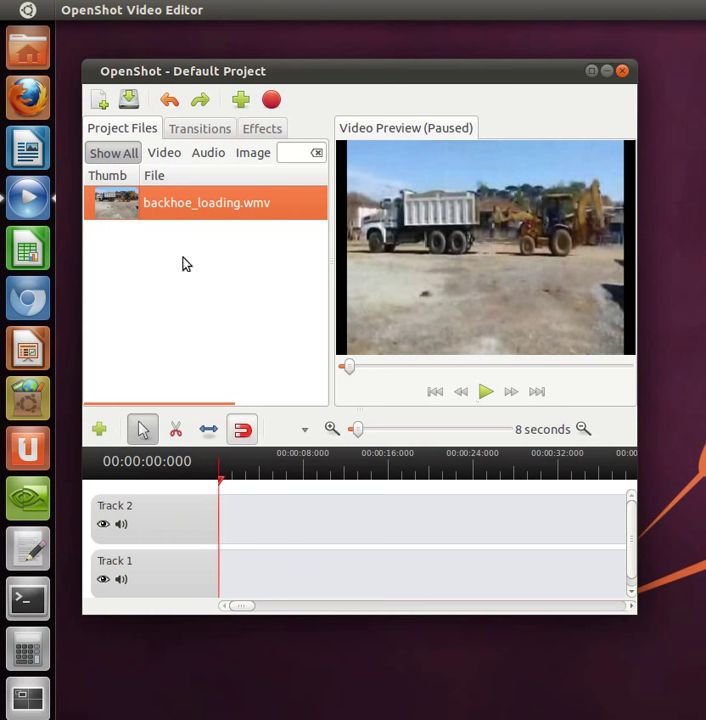
Add backhoe_loading.wmv to the timeline on Track 2 at 0.00 seconds, no fade or transition.
{"action": "right_click", "coordinate": [206, 202]}
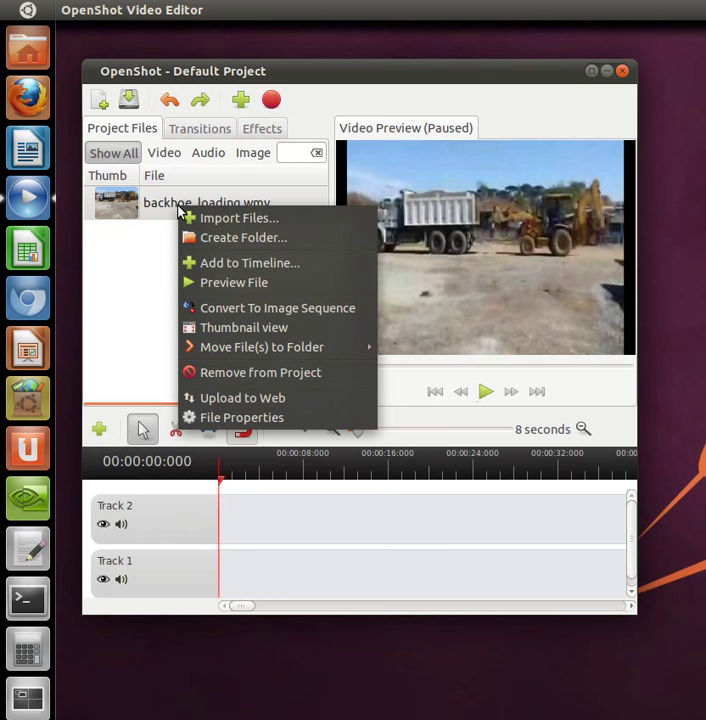
{"action": "mouse_move", "coordinate": [250, 262]}
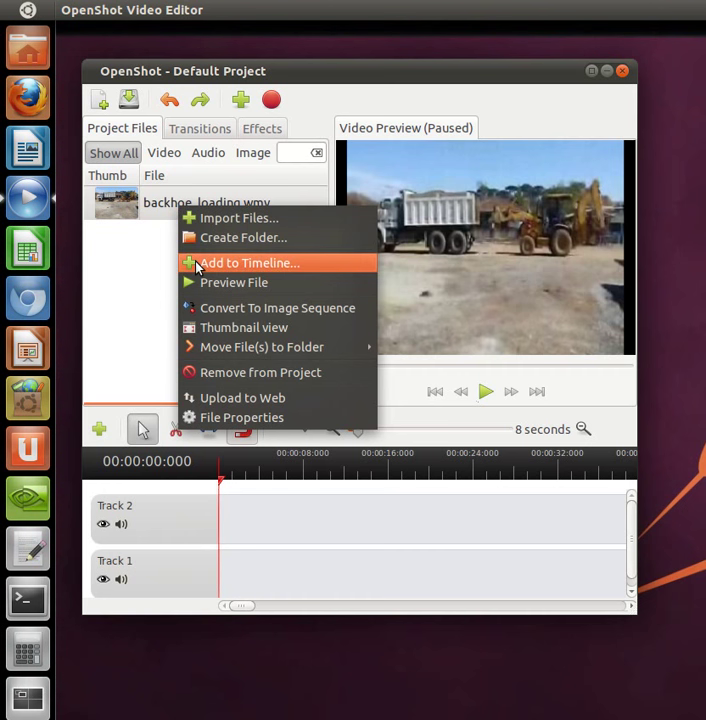
{"action": "left_click", "coordinate": [248, 262]}
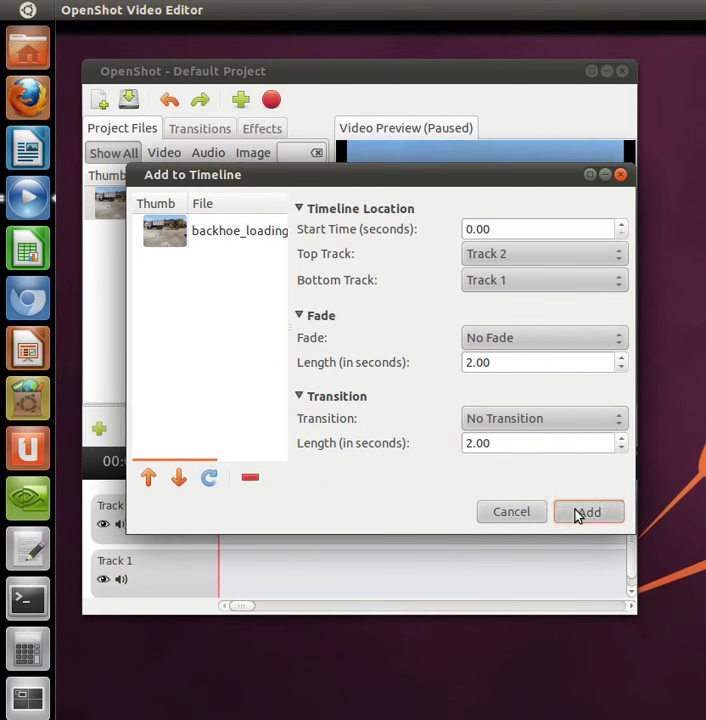
{"action": "left_click", "coordinate": [588, 512]}
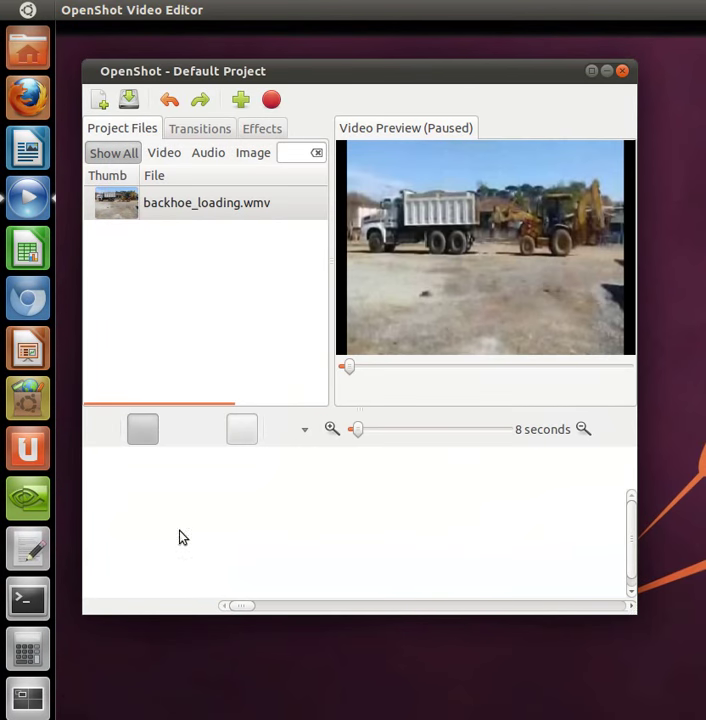
{"action": "mouse_move", "coordinate": [164, 524]}
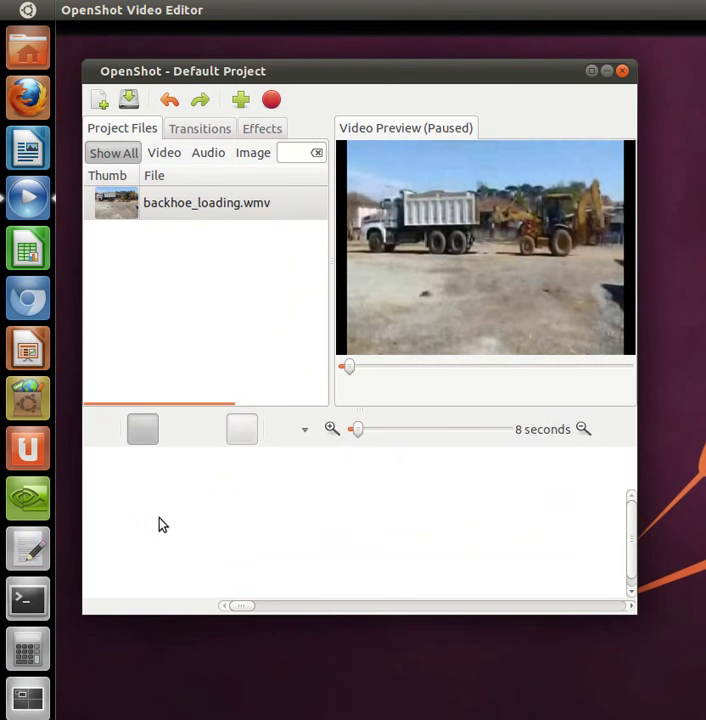
{"action": "left_click", "coordinate": [240, 100]}
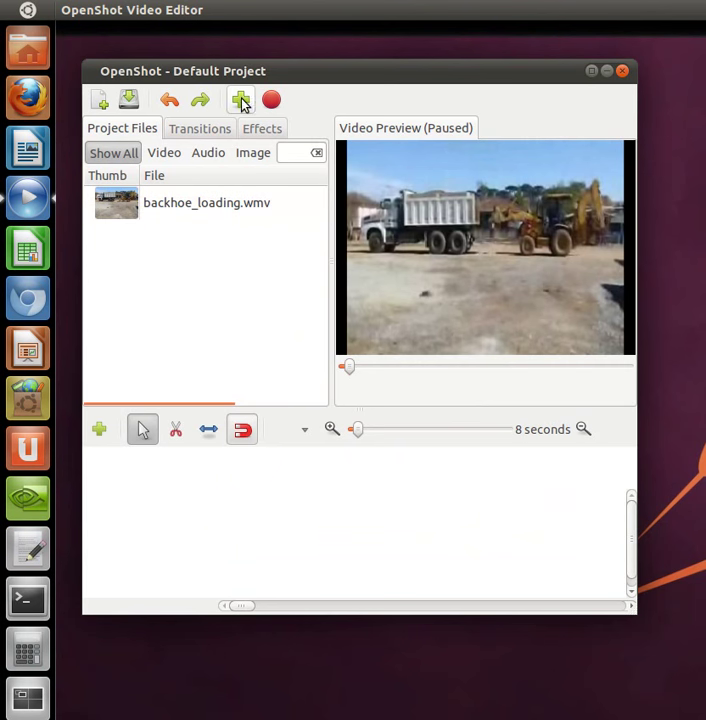
Import the 02 - The Cave.mp3 music file into the project files.
{"action": "left_click", "coordinate": [240, 100]}
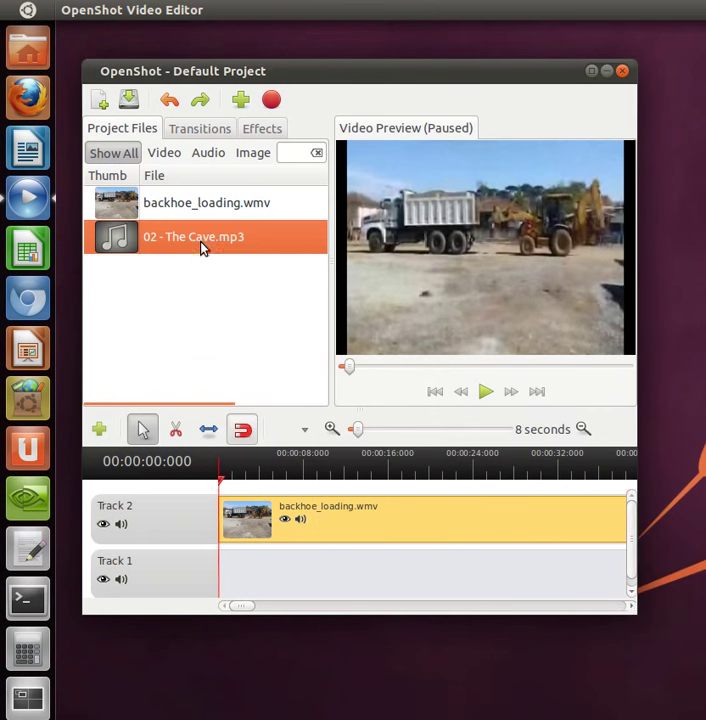
{"action": "mouse_move", "coordinate": [184, 250]}
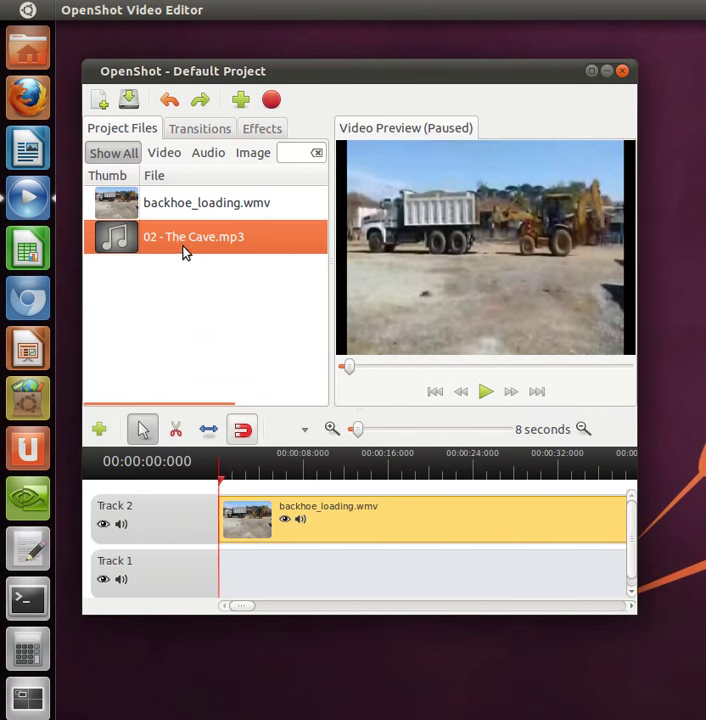
{"action": "mouse_move", "coordinate": [288, 572]}
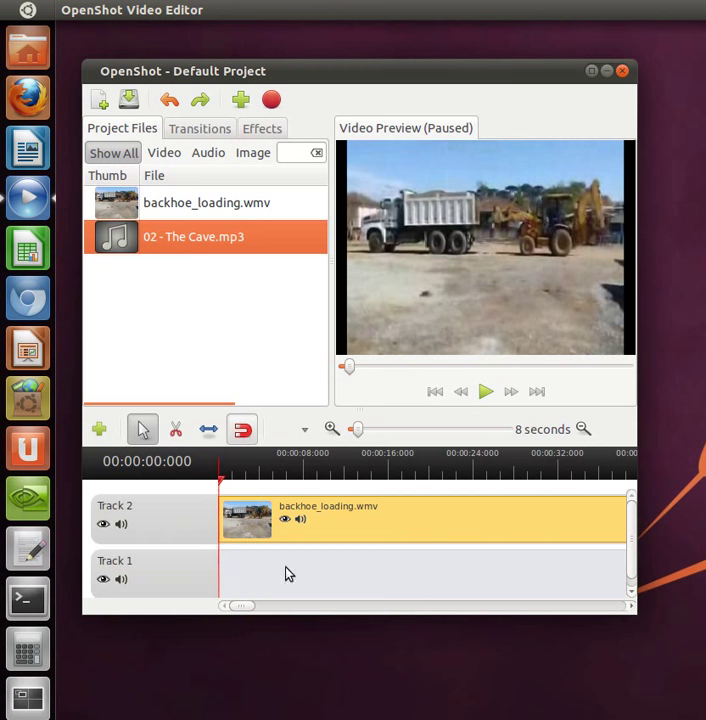
{"action": "mouse_move", "coordinate": [322, 590]}
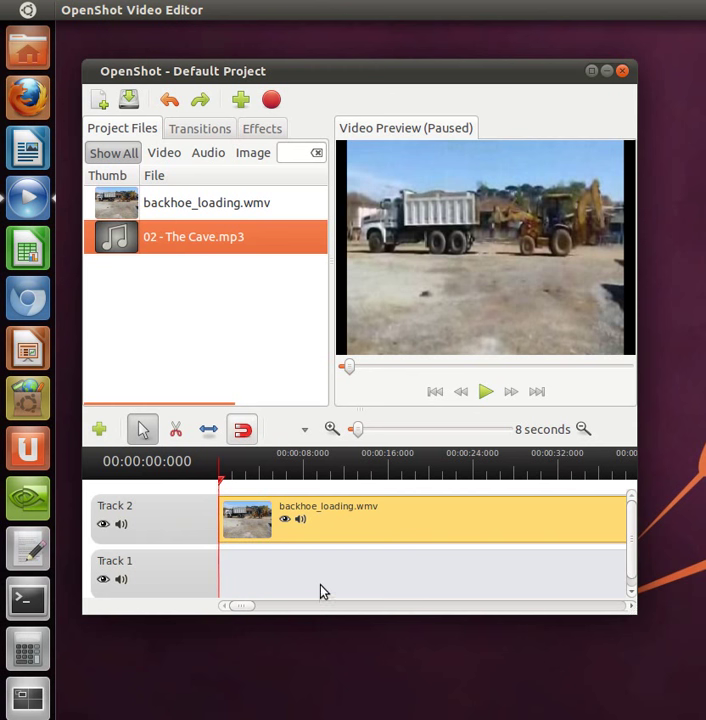
{"action": "mouse_move", "coordinate": [212, 288]}
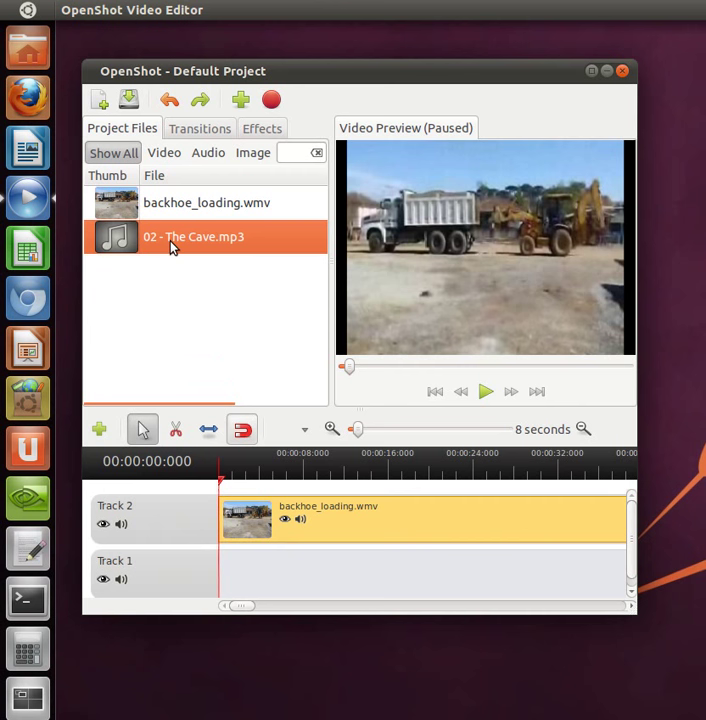
Add 02 - The Cave.mp3 to the timeline on Track 1 beneath the backhoe clip.
{"action": "right_click", "coordinate": [192, 236]}
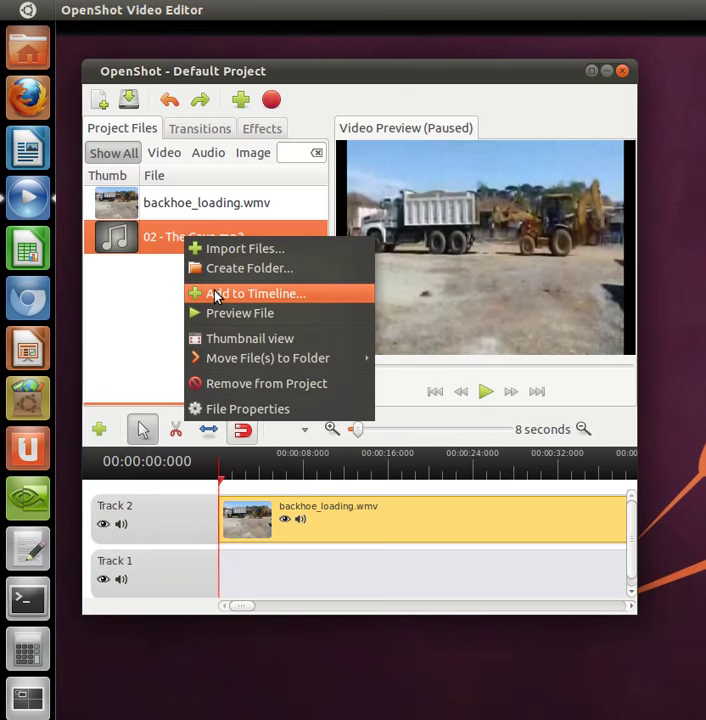
{"action": "left_click", "coordinate": [256, 292]}
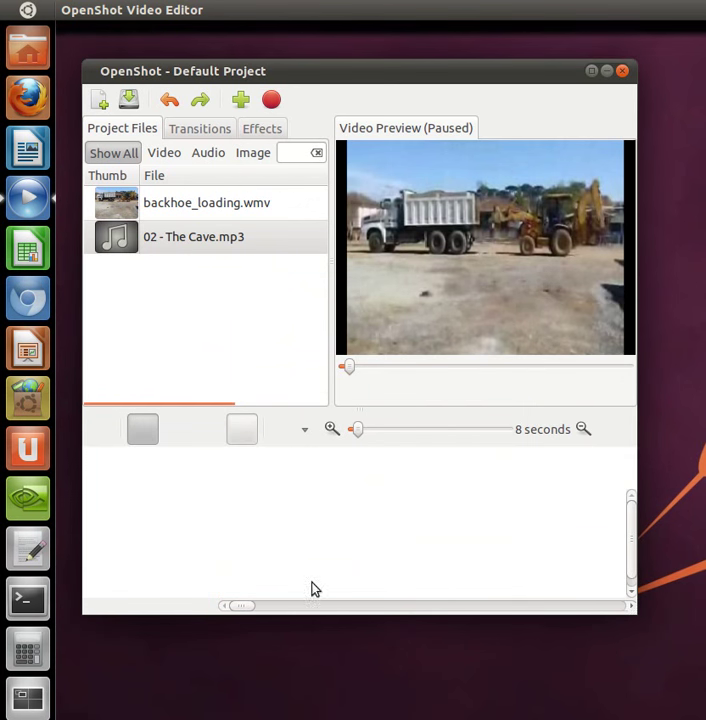
{"action": "mouse_move", "coordinate": [208, 528]}
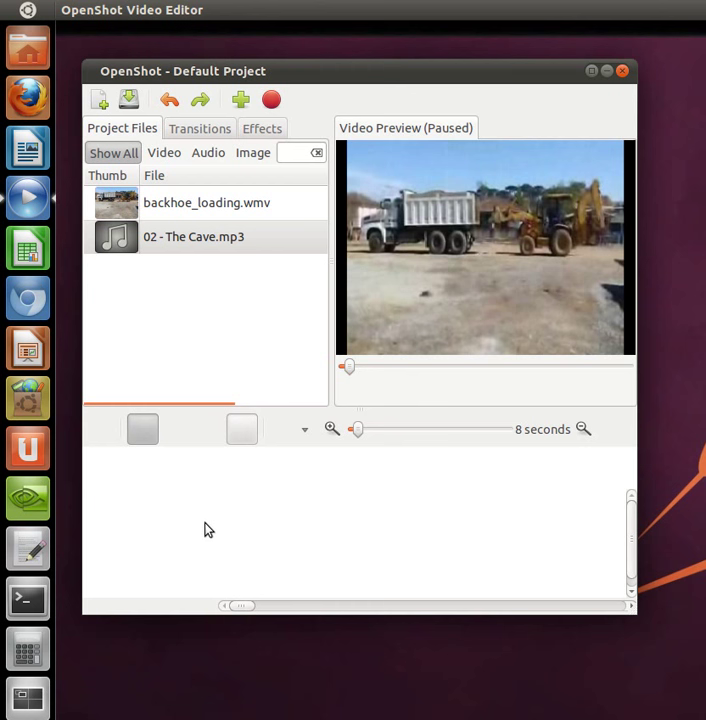
{"action": "mouse_move", "coordinate": [352, 528]}
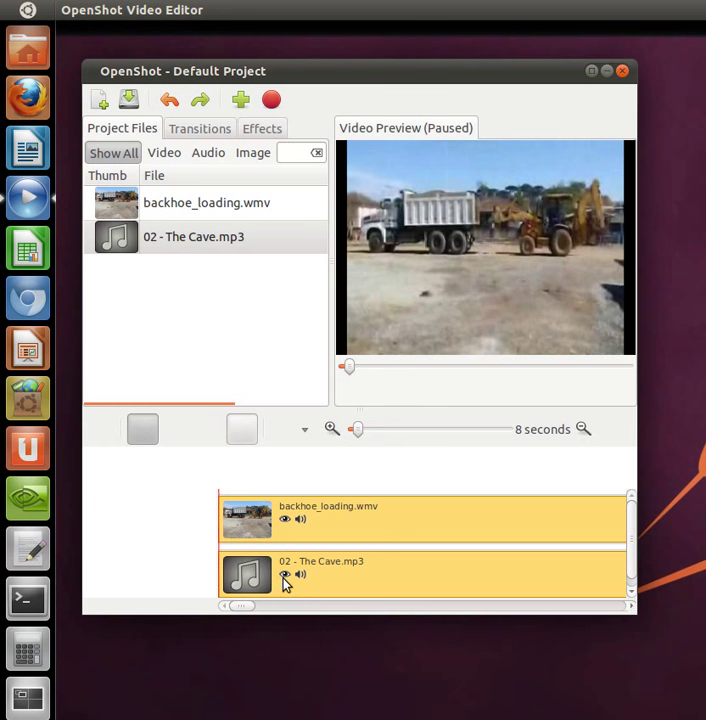
{"action": "mouse_move", "coordinate": [370, 524]}
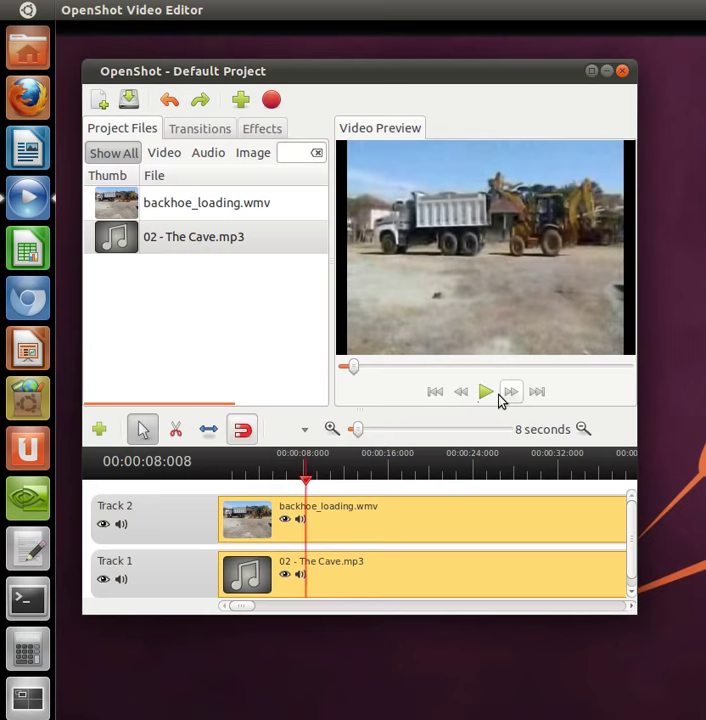
Pause the preview and drag the playhead back to 0 on the ruler.
{"action": "left_click", "coordinate": [484, 390]}
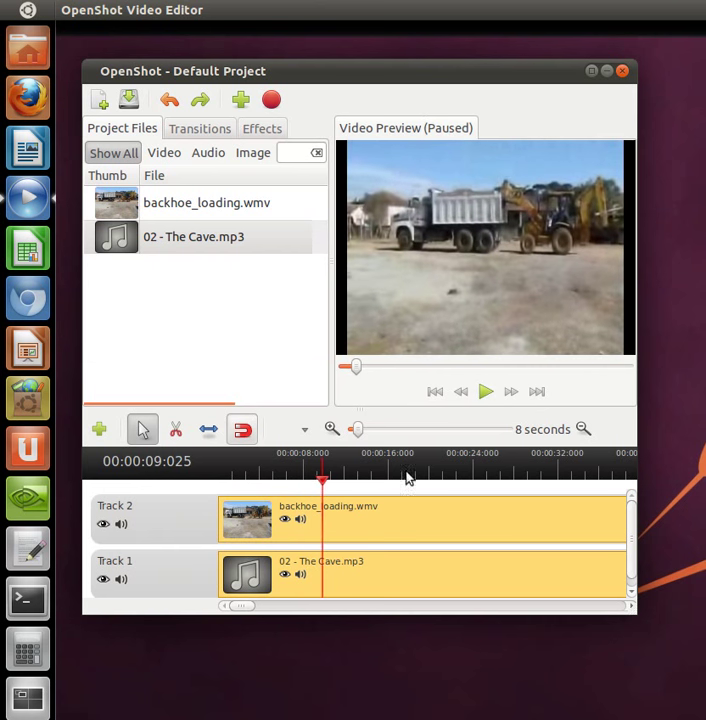
{"action": "left_click_drag", "start_coordinate": [322, 480], "coordinate": [228, 480]}
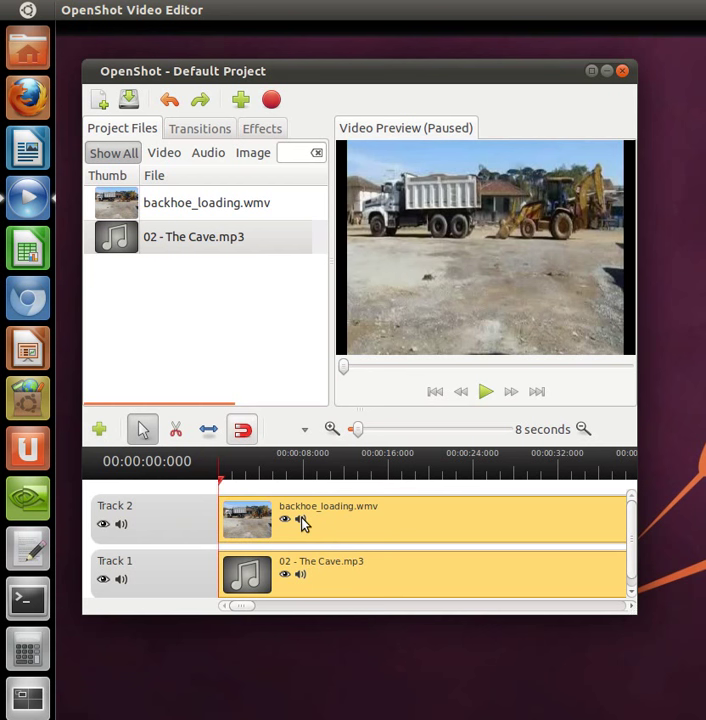
{"action": "mouse_move", "coordinate": [300, 528]}
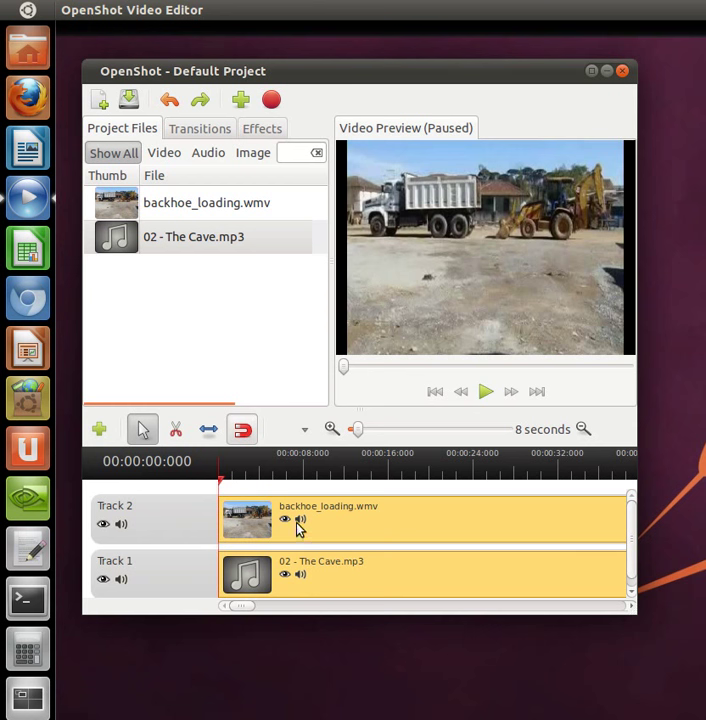
{"action": "mouse_move", "coordinate": [284, 528]}
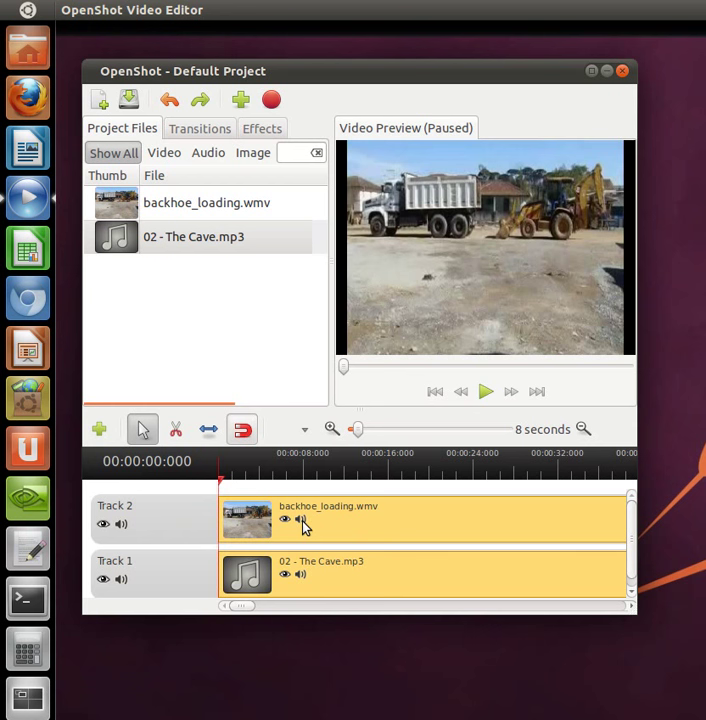
{"action": "mouse_move", "coordinate": [122, 528]}
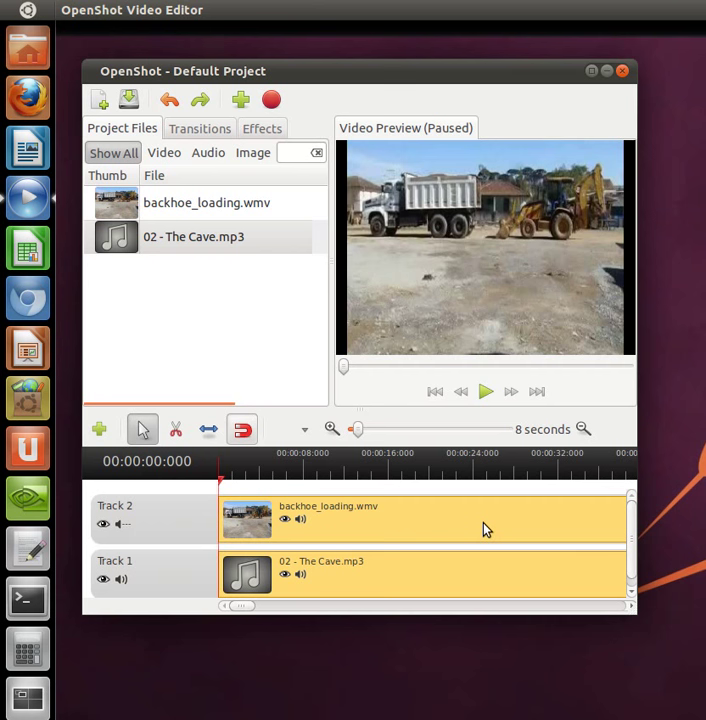
{"action": "mouse_move", "coordinate": [140, 584]}
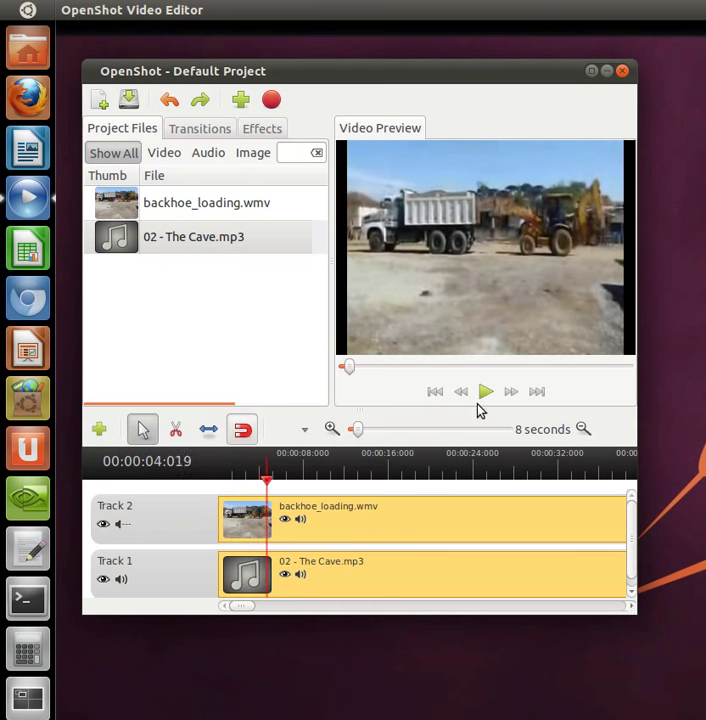
Play the project preview through the clips and pause it at about 9 seconds.
{"action": "left_click", "coordinate": [484, 390]}
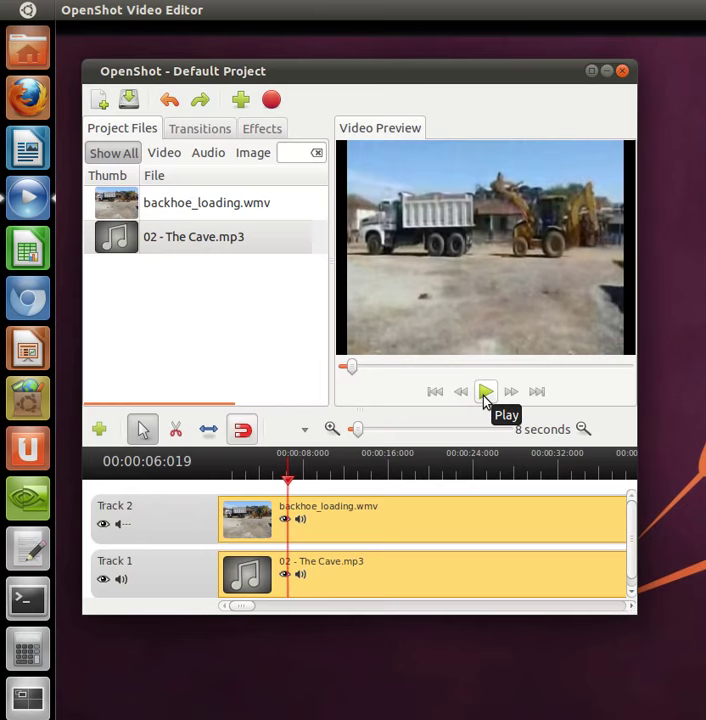
{"action": "left_click", "coordinate": [484, 390]}
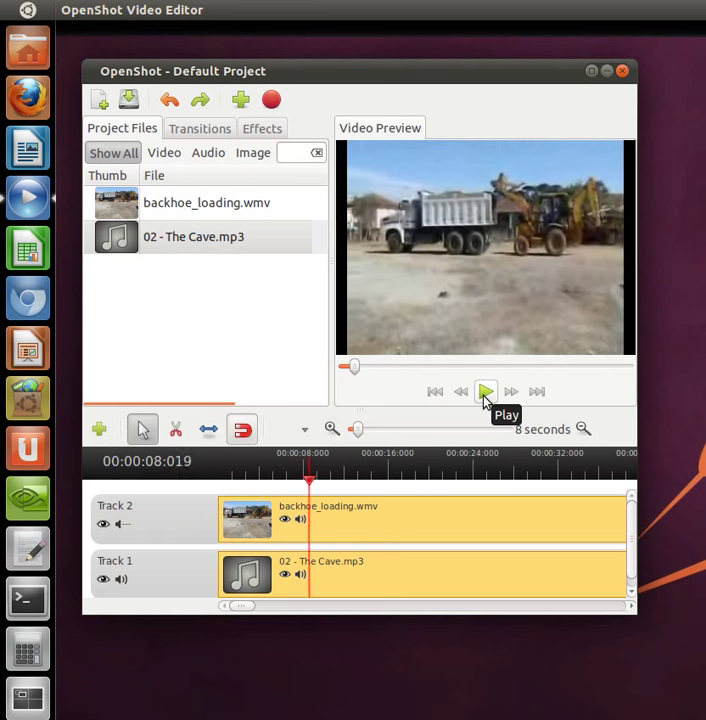
{"action": "left_click", "coordinate": [486, 390]}
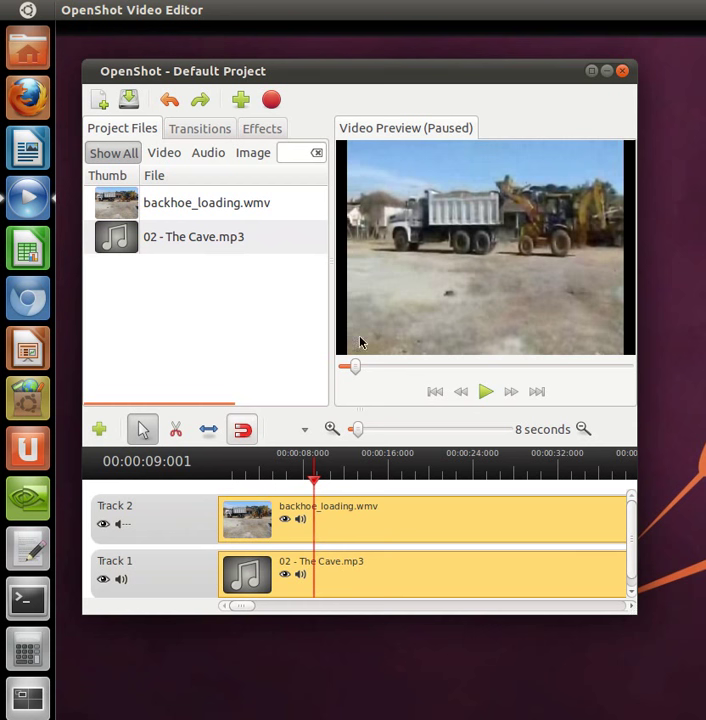
{"action": "mouse_move", "coordinate": [326, 350]}
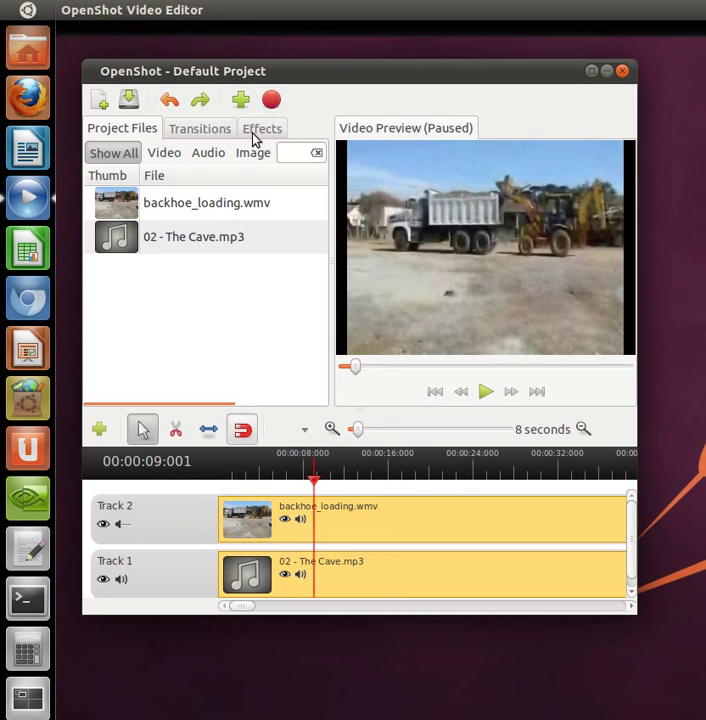
{"action": "mouse_move", "coordinate": [500, 160]}
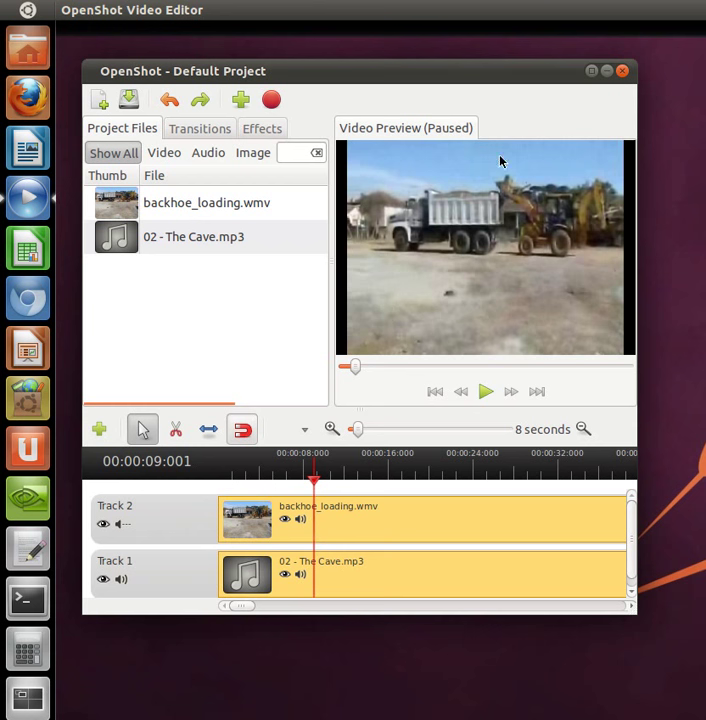
{"action": "mouse_move", "coordinate": [508, 530]}
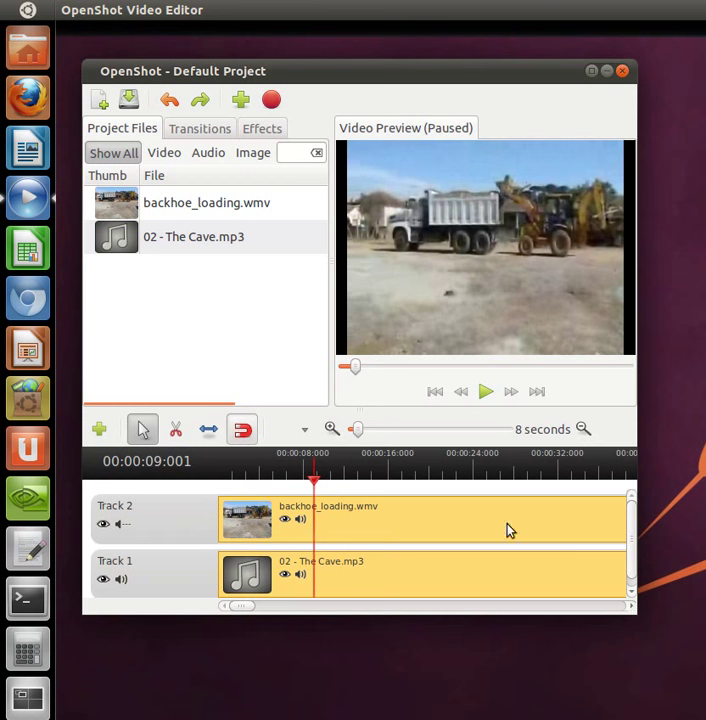
{"action": "mouse_move", "coordinate": [456, 664]}
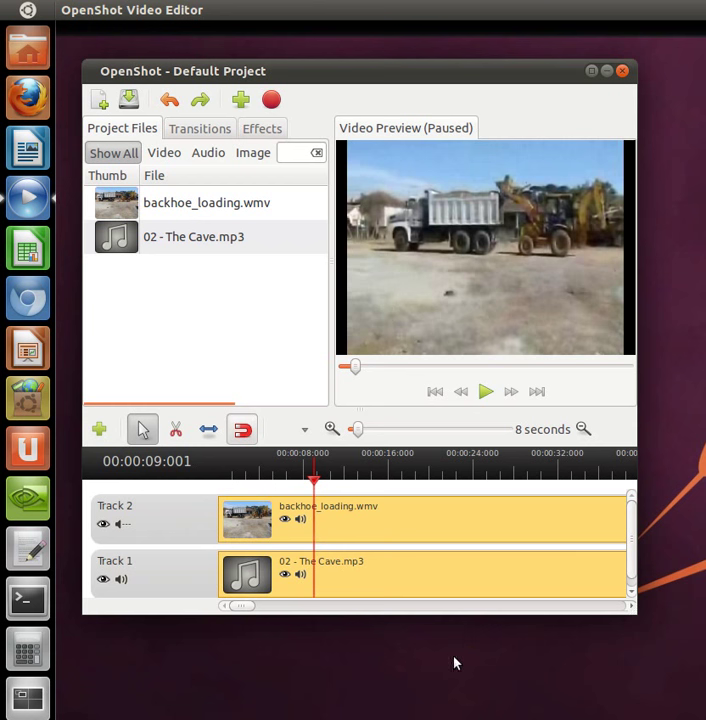